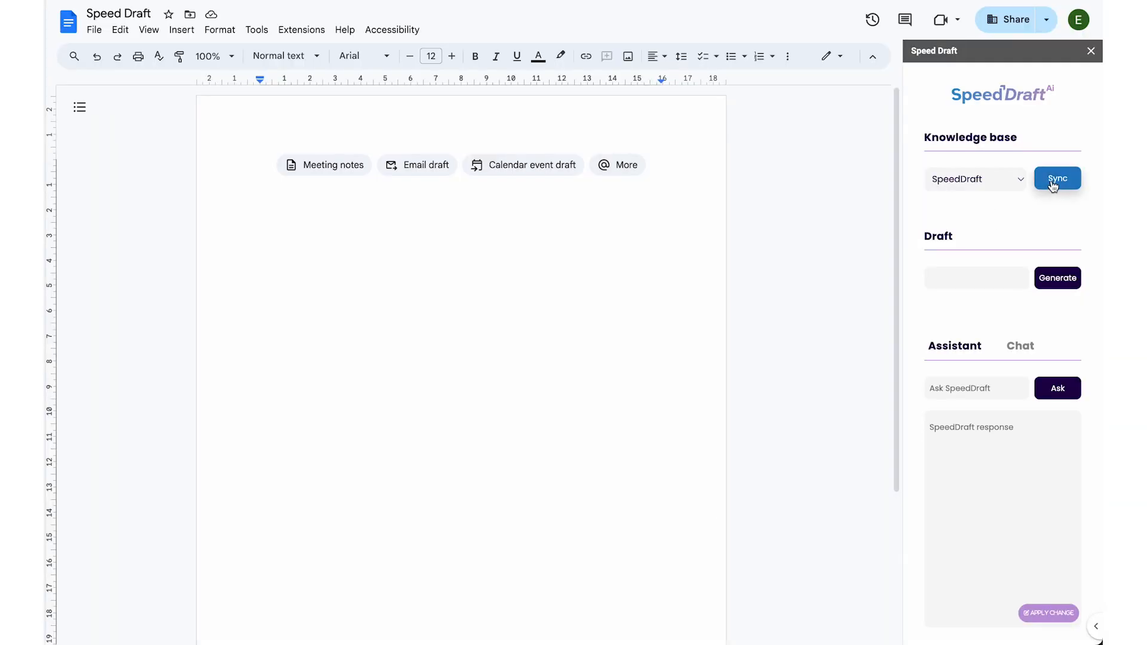
Choose 'EU grant application' as the SpeedDraft knowledge base.
click(976, 178)
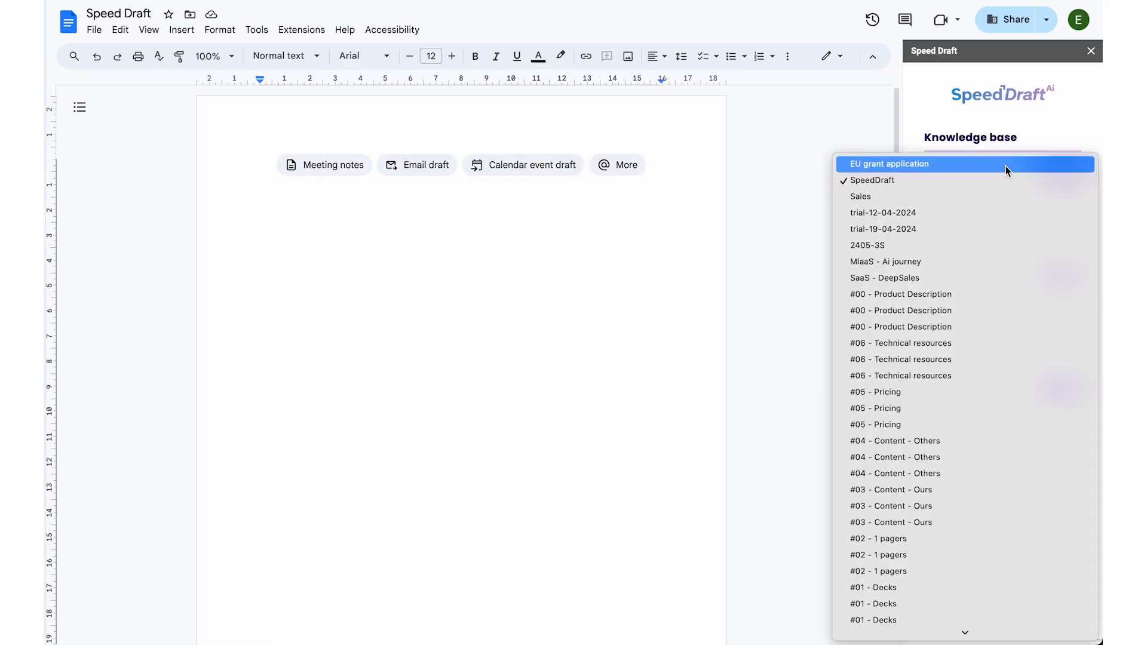
click(889, 164)
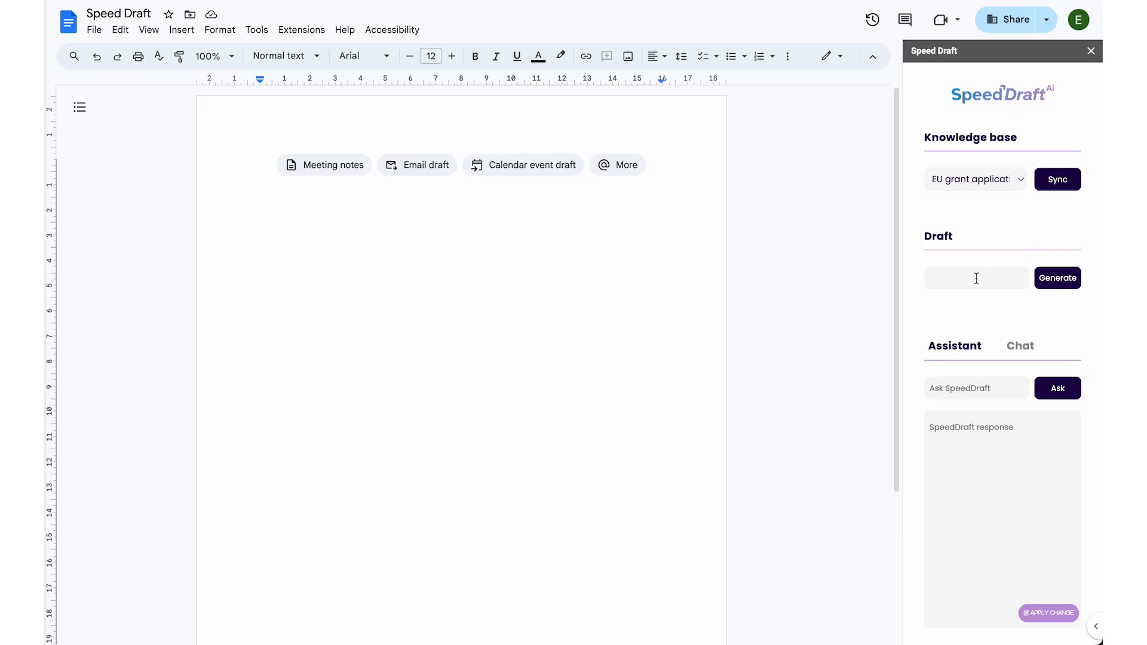
Generate the 'Bright Blue Eyes' EU grant draft and select its oyster-farm collectors paragraph.
text(EU grant applic)
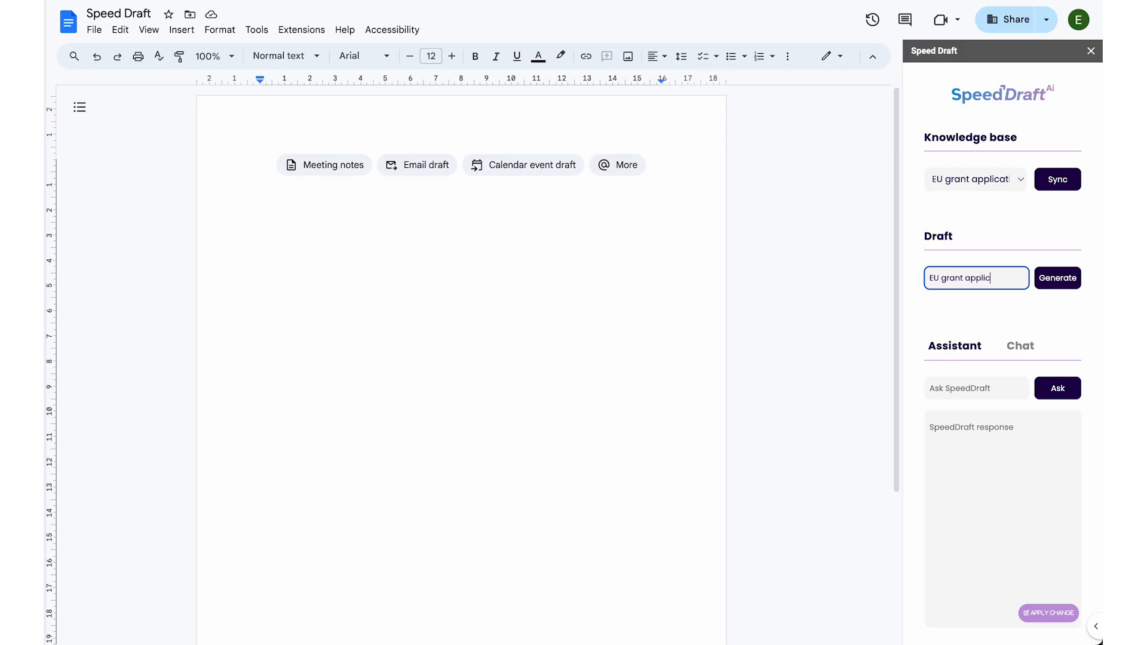
click(1057, 277)
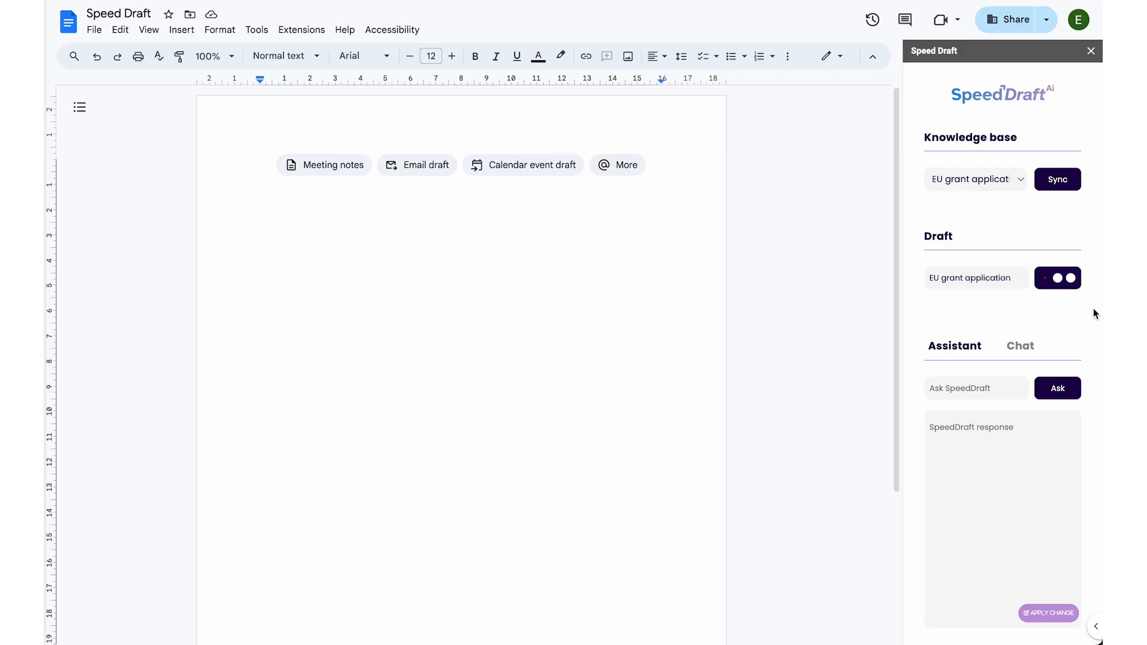
click(1057, 278)
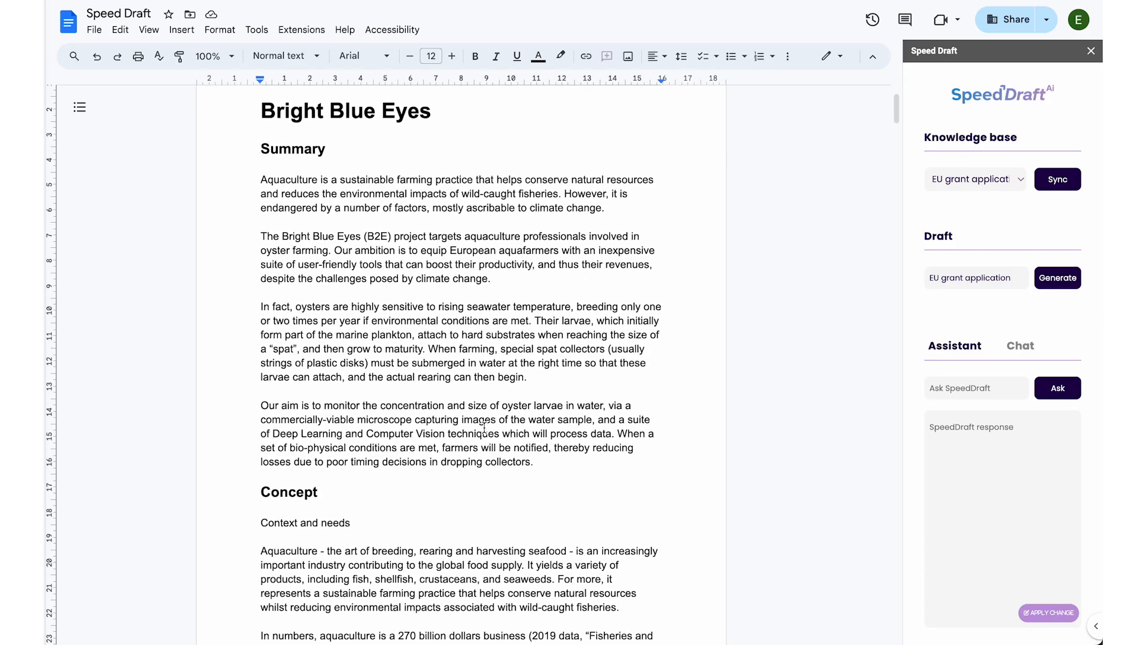
scroll(down, 3)
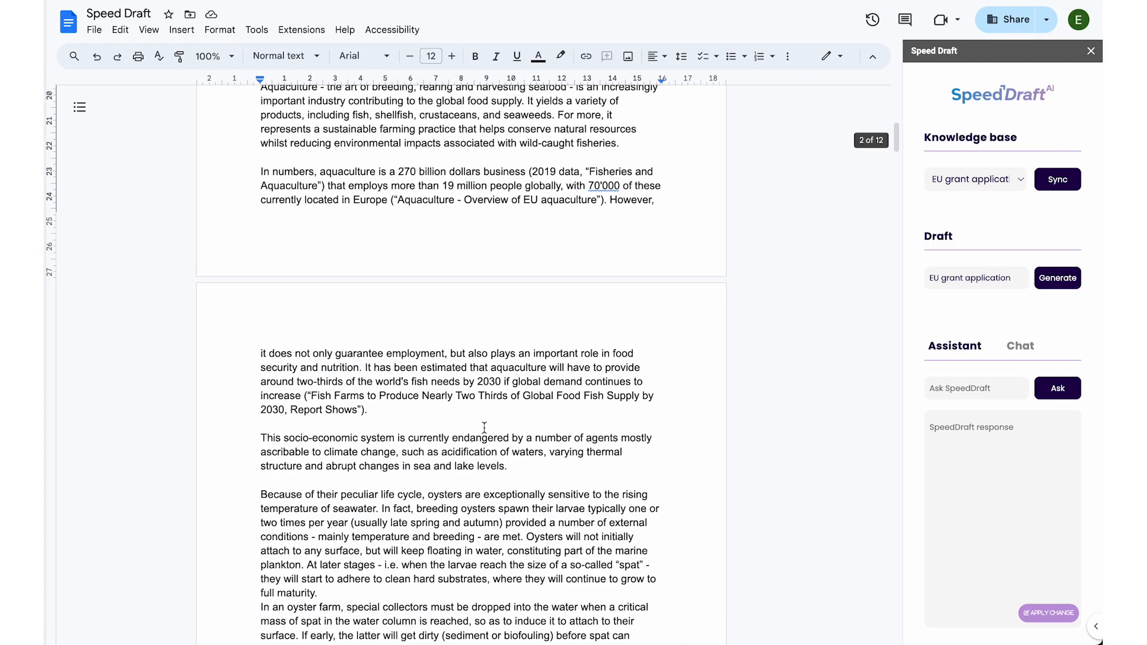
scroll(down, 3)
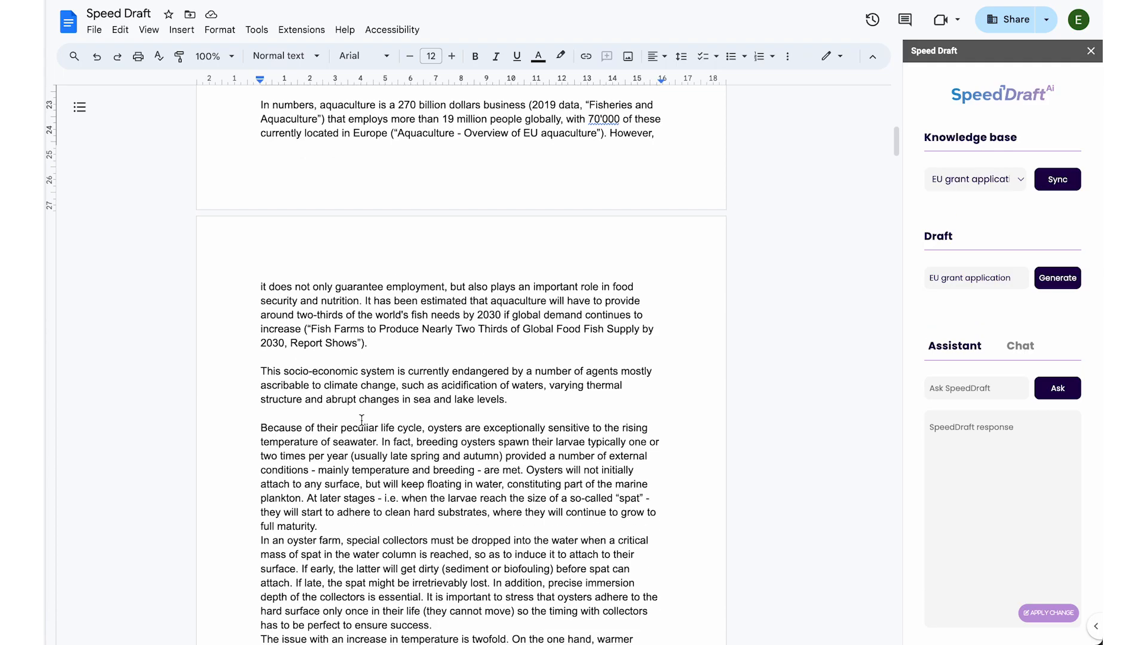
scroll(down, 3)
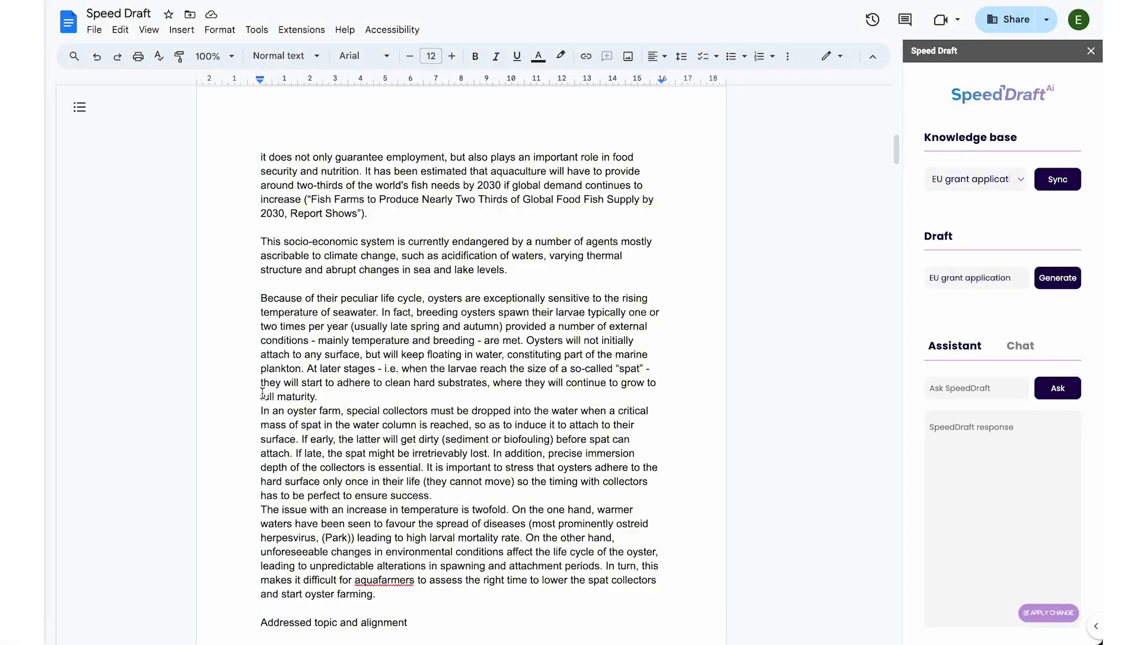
drag(261, 410, 433, 495)
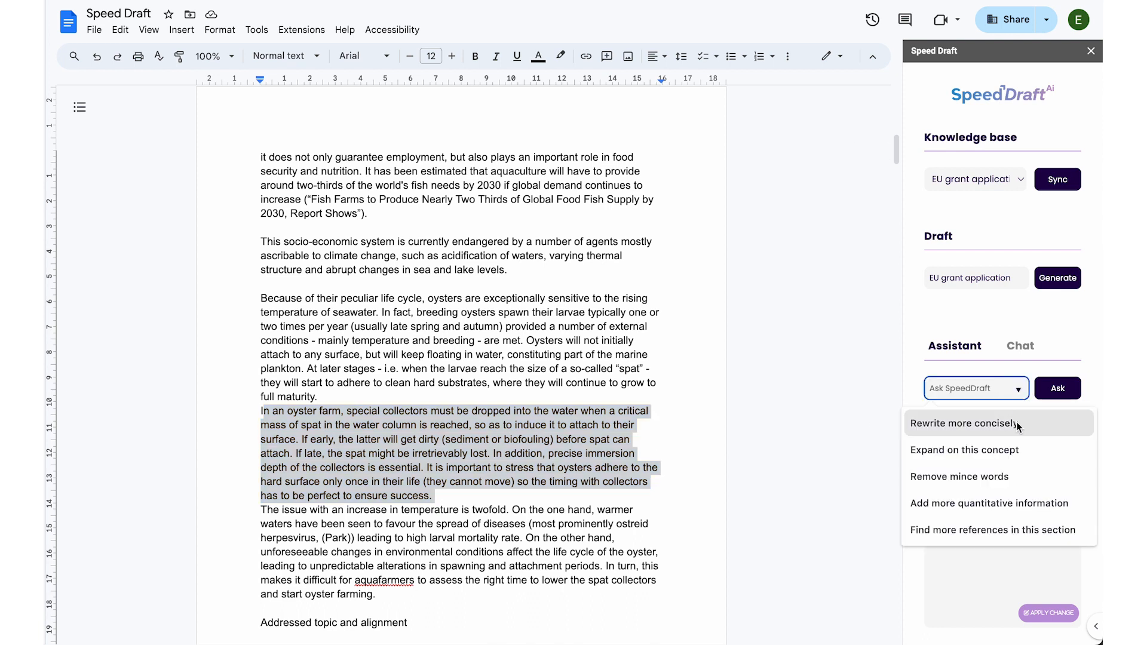
Apply a 'Rewrite more concisely' pass to the paragraph, then ask chat 'Who is the founder of the company?'.
click(963, 423)
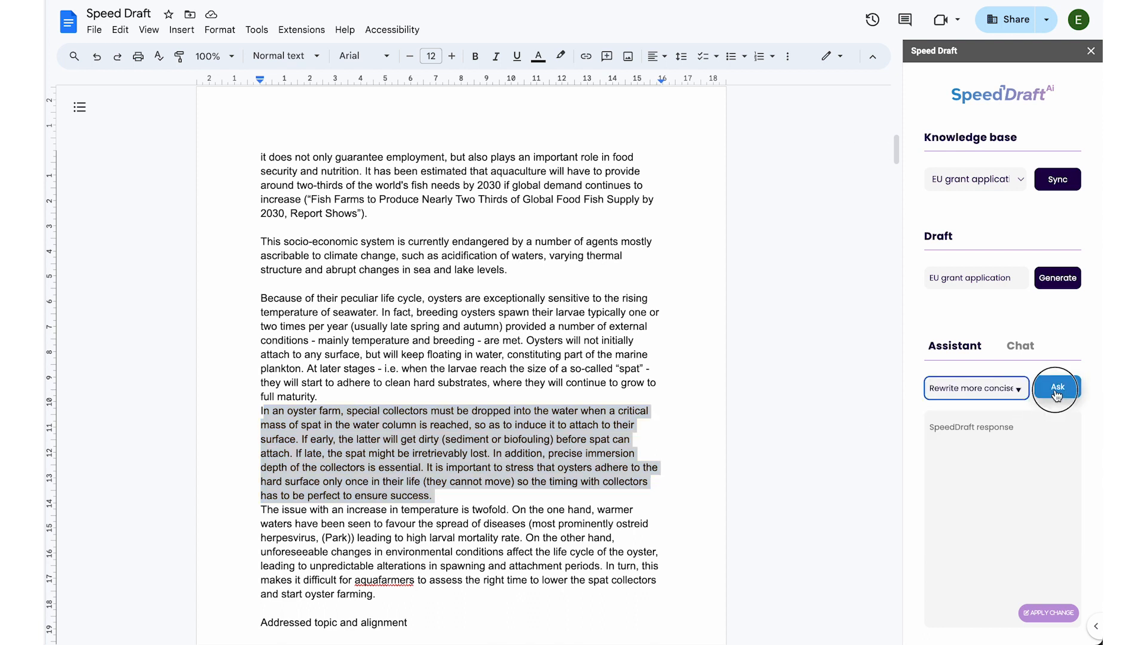
click(1056, 387)
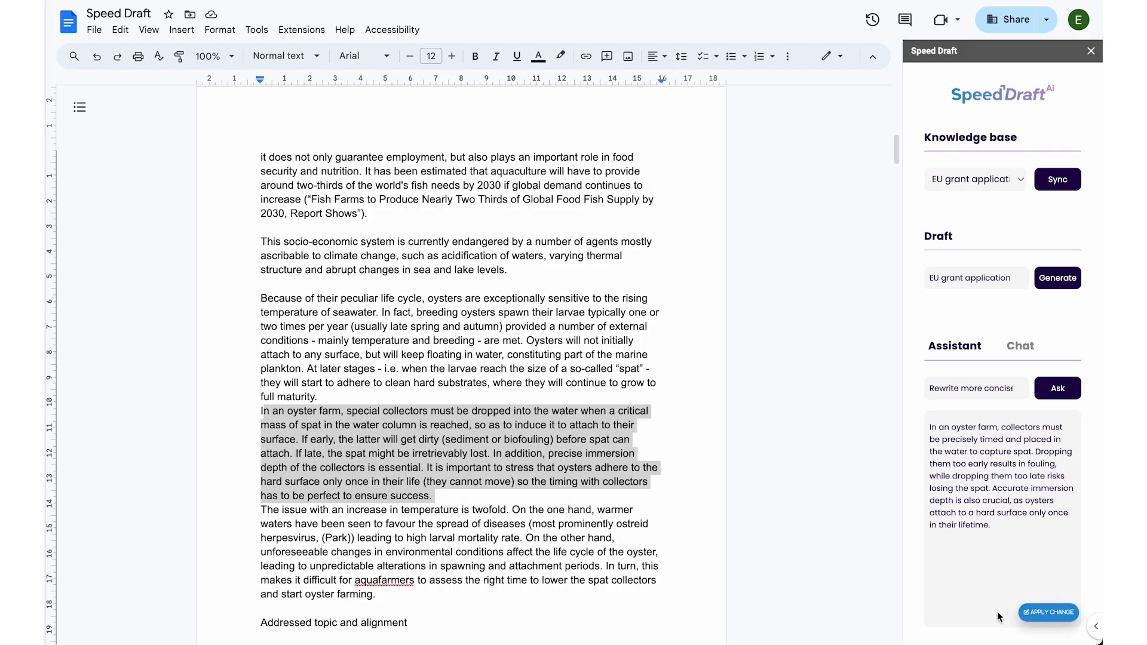
click(1047, 613)
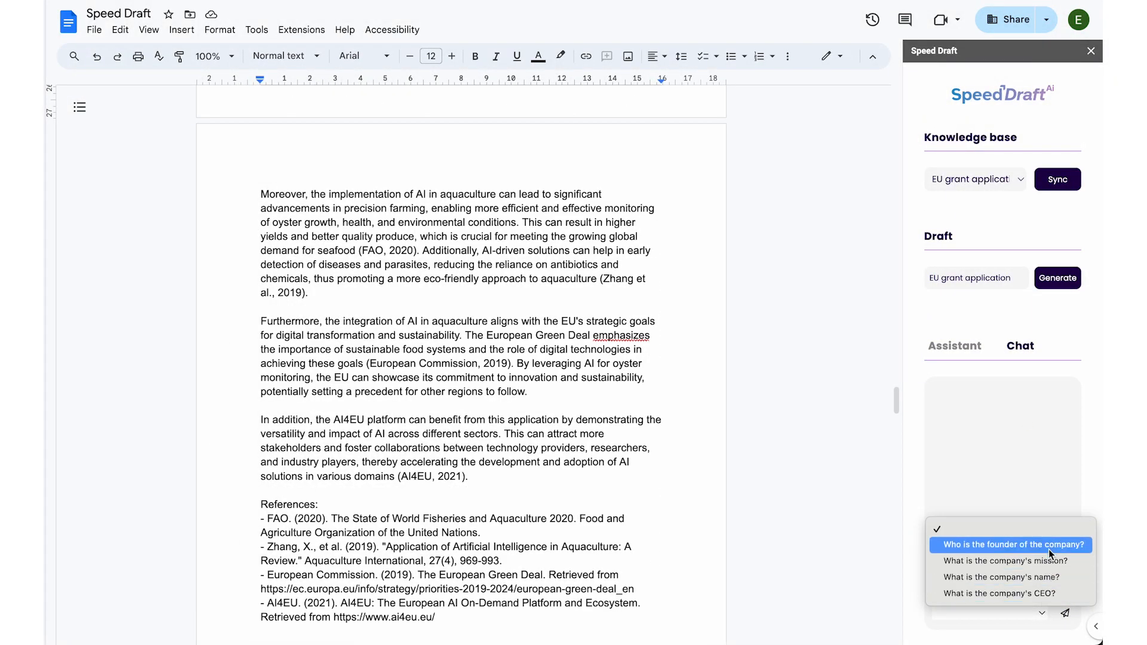
click(1011, 544)
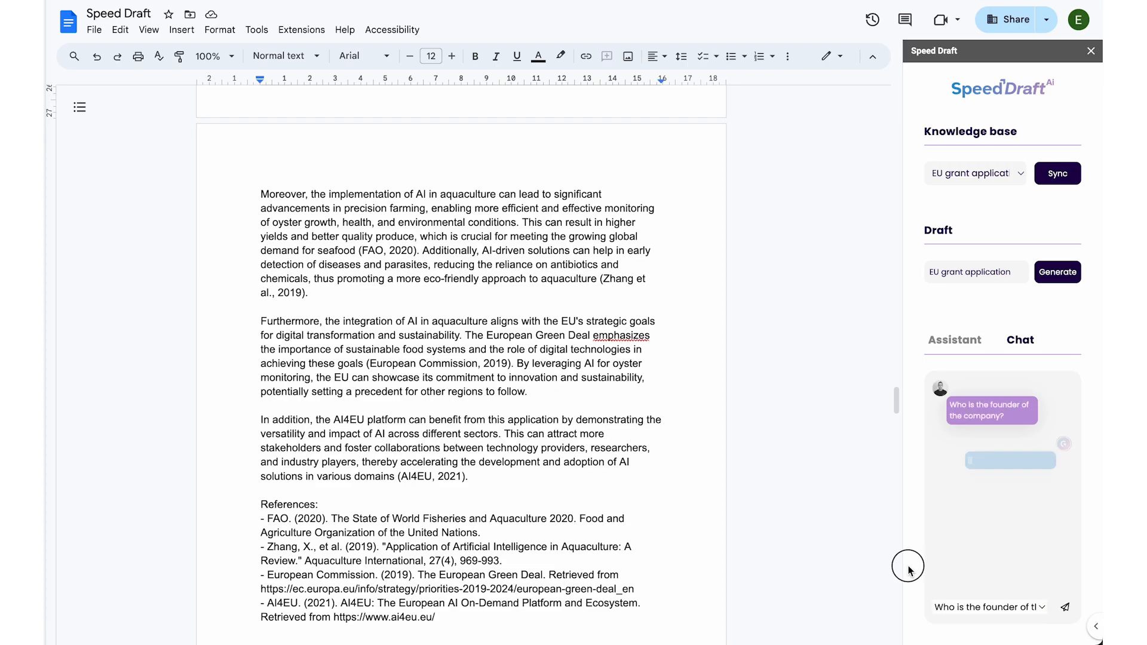